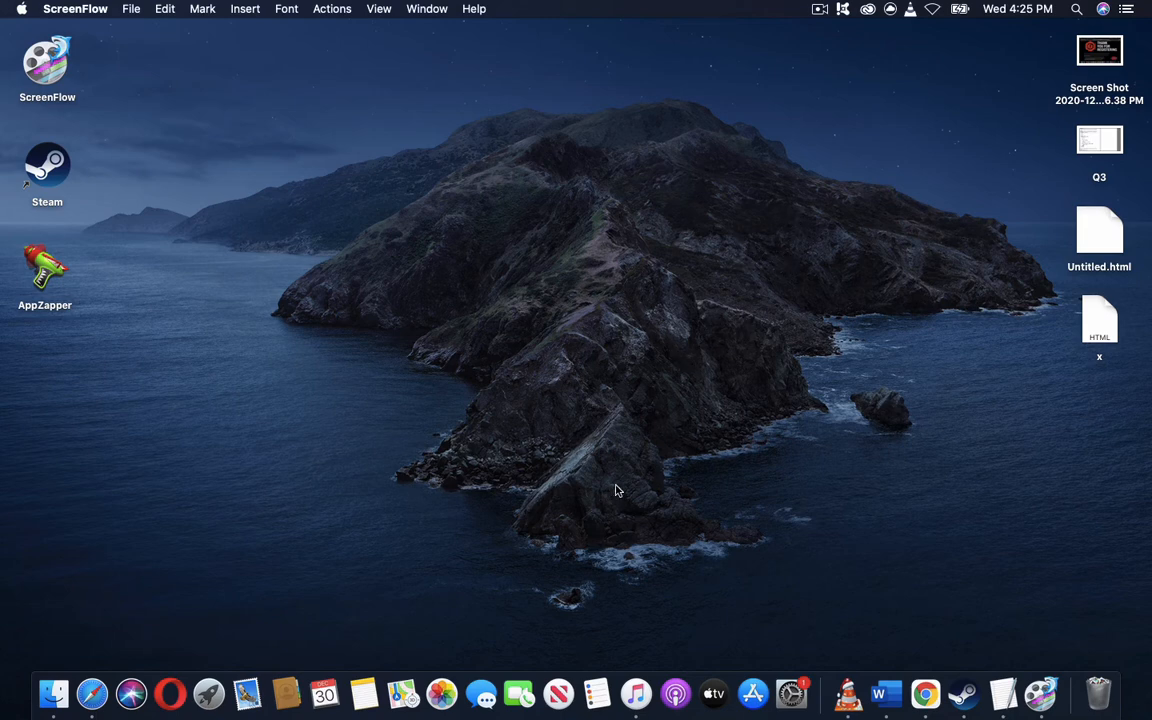
mouse_move(1020, 120)
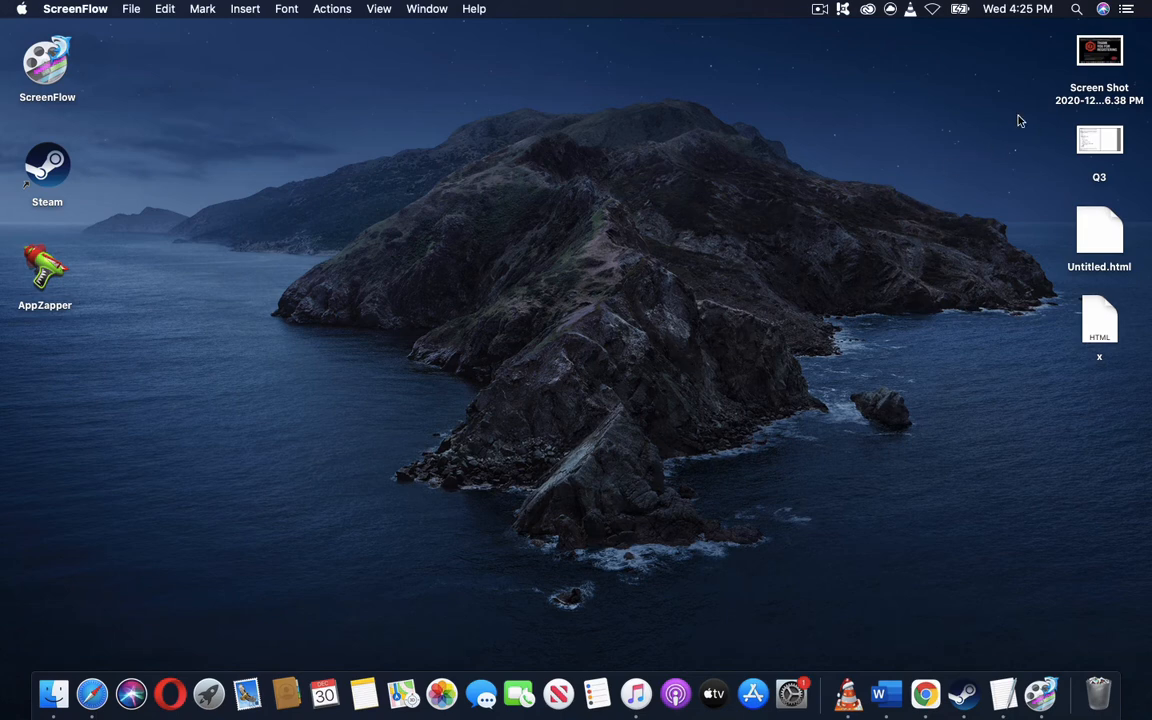
mouse_move(510, 502)
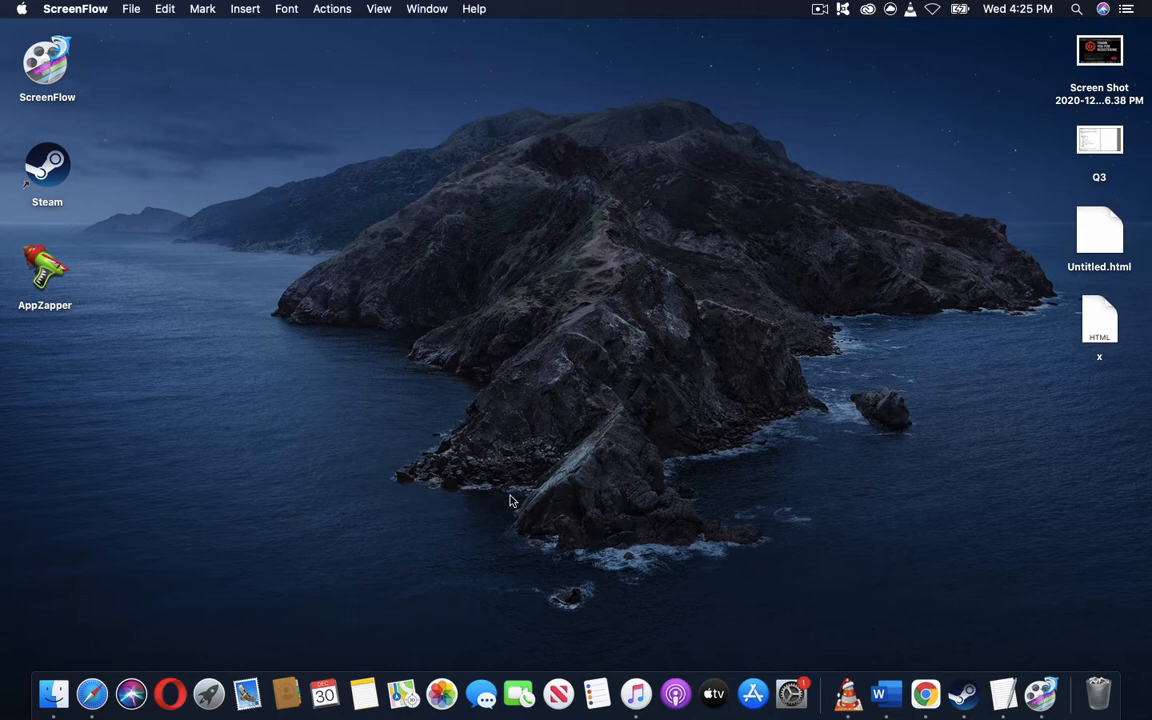
mouse_move(320, 562)
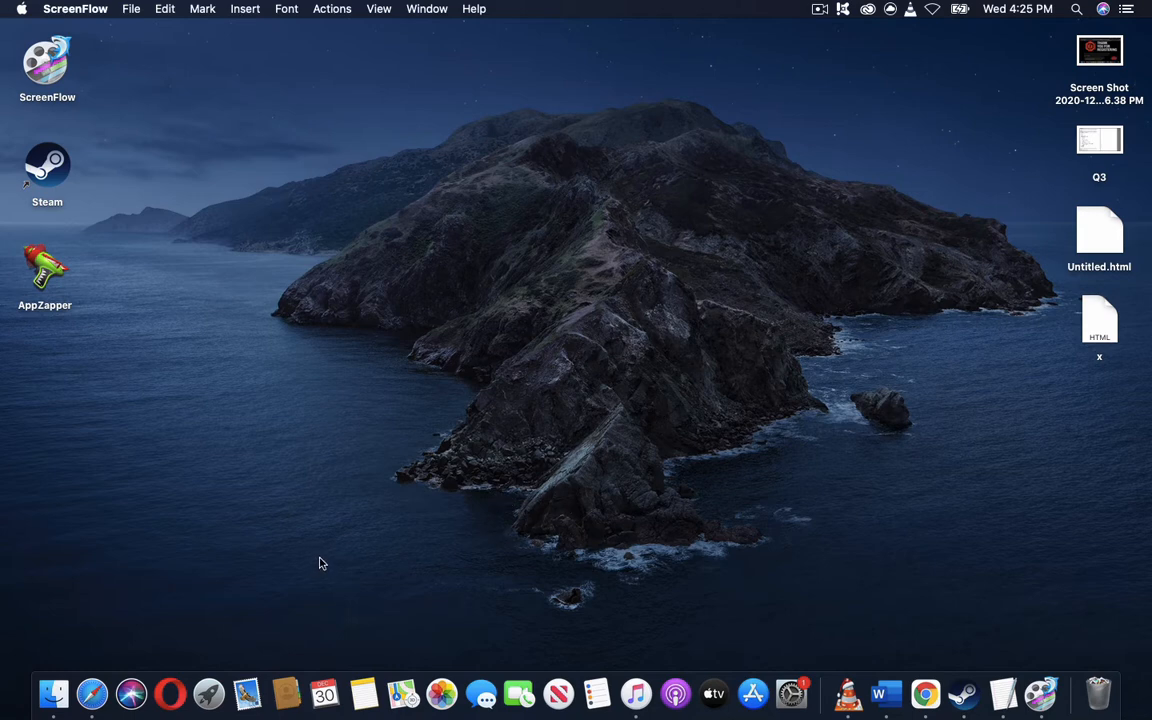
mouse_move(535, 453)
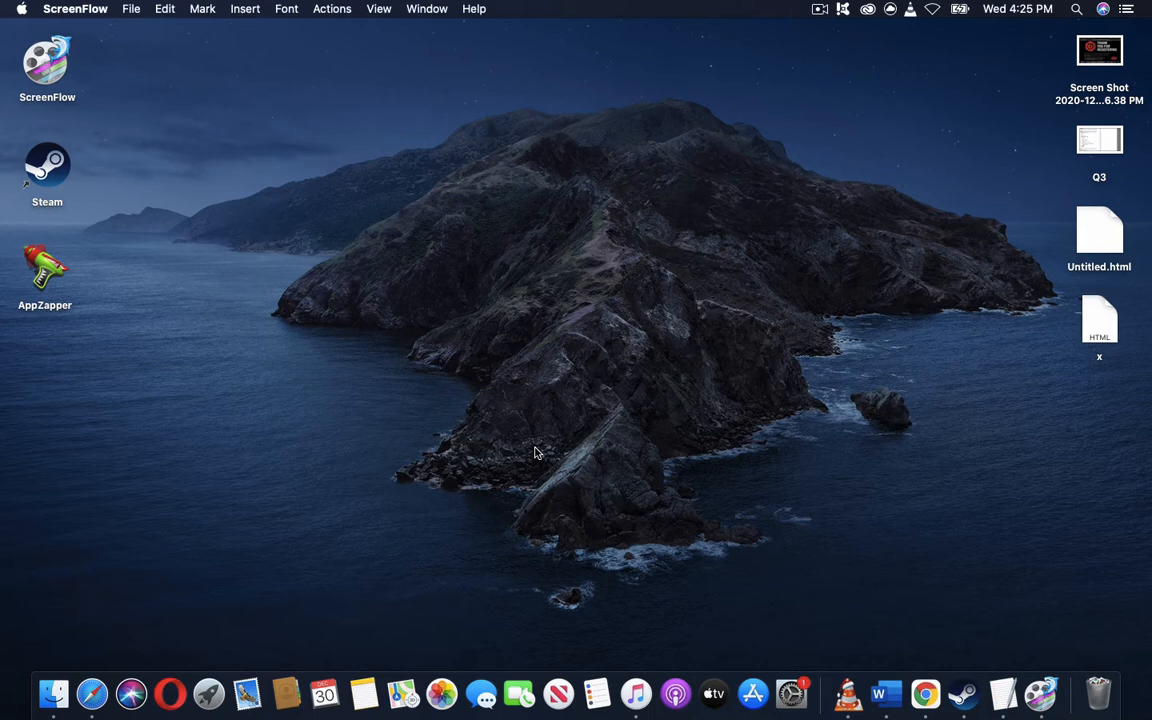
mouse_move(947, 60)
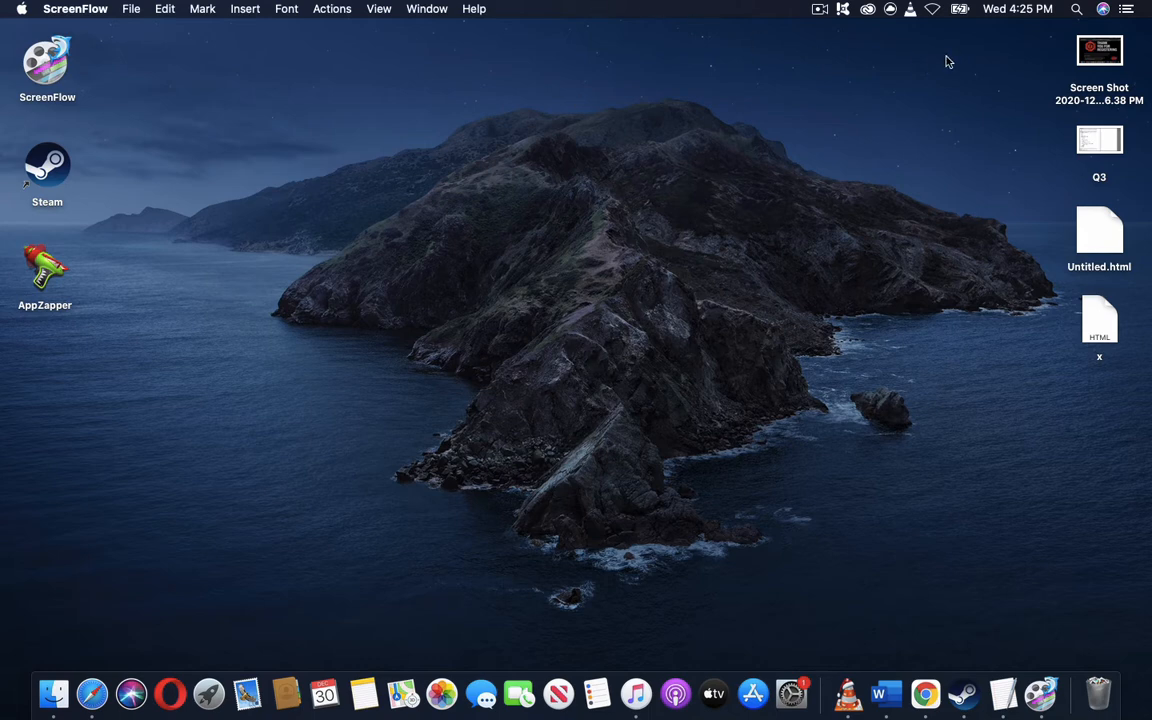
Step: Search Spotlight for 'textEdit' to launch TextEdit
click(1077, 11)
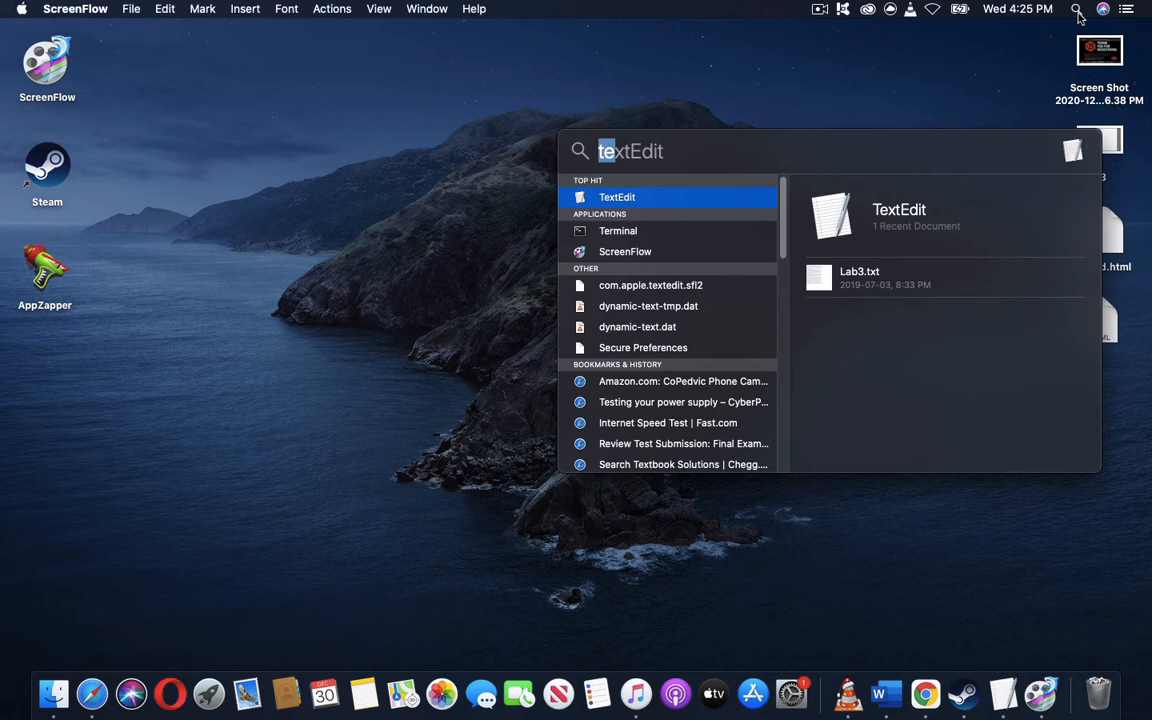
mouse_move(699, 204)
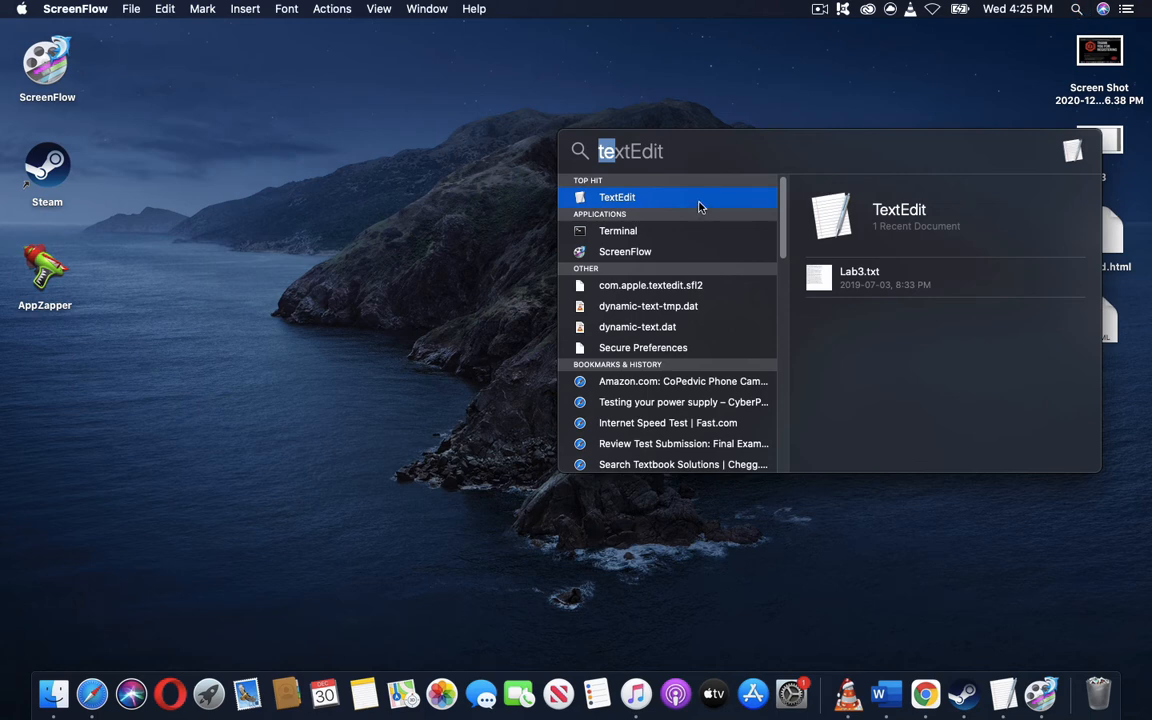
mouse_move(681, 201)
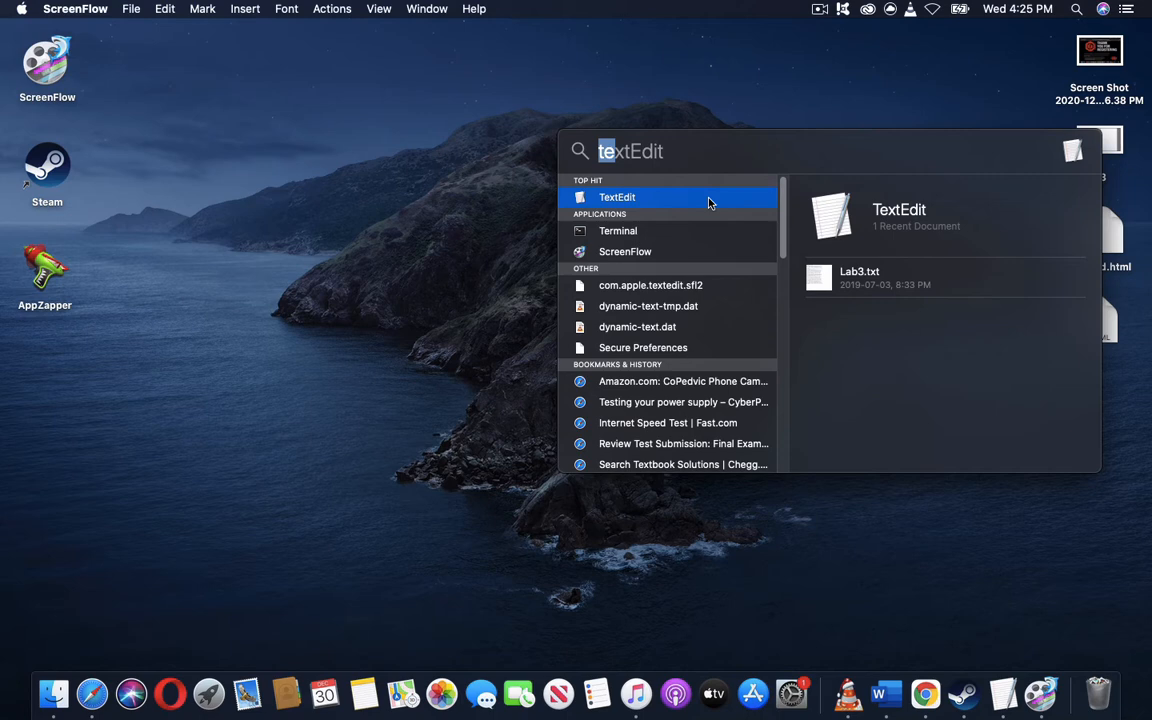
mouse_move(623, 208)
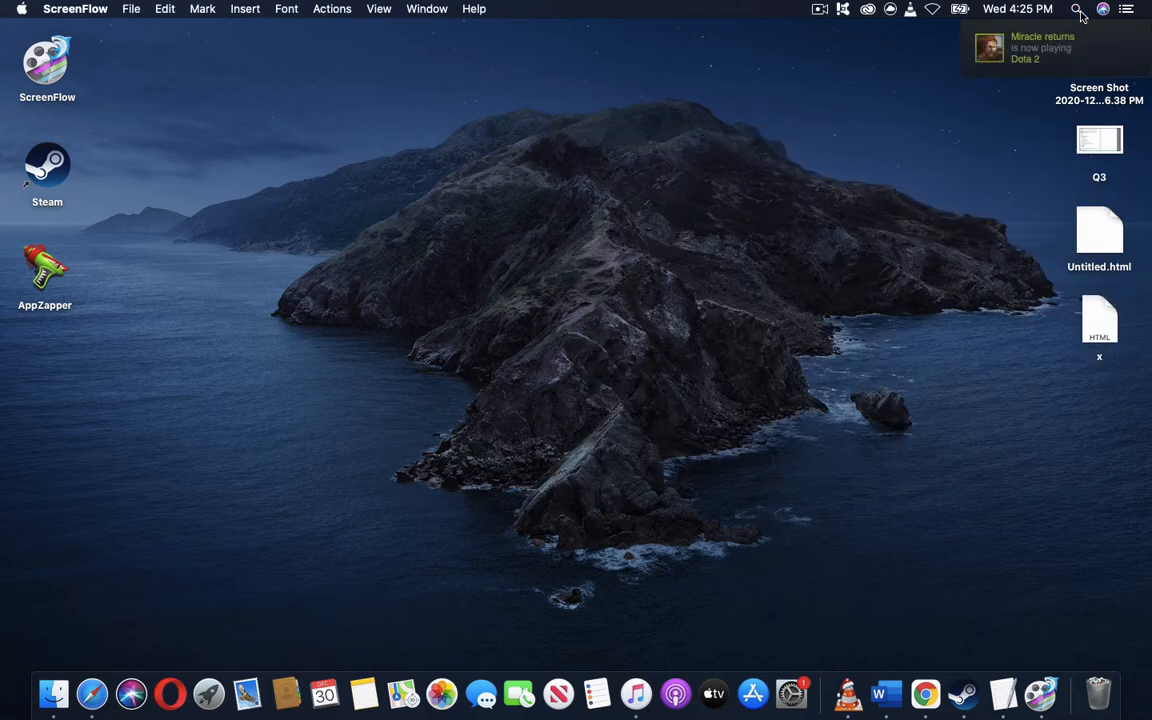
text(textEdit)
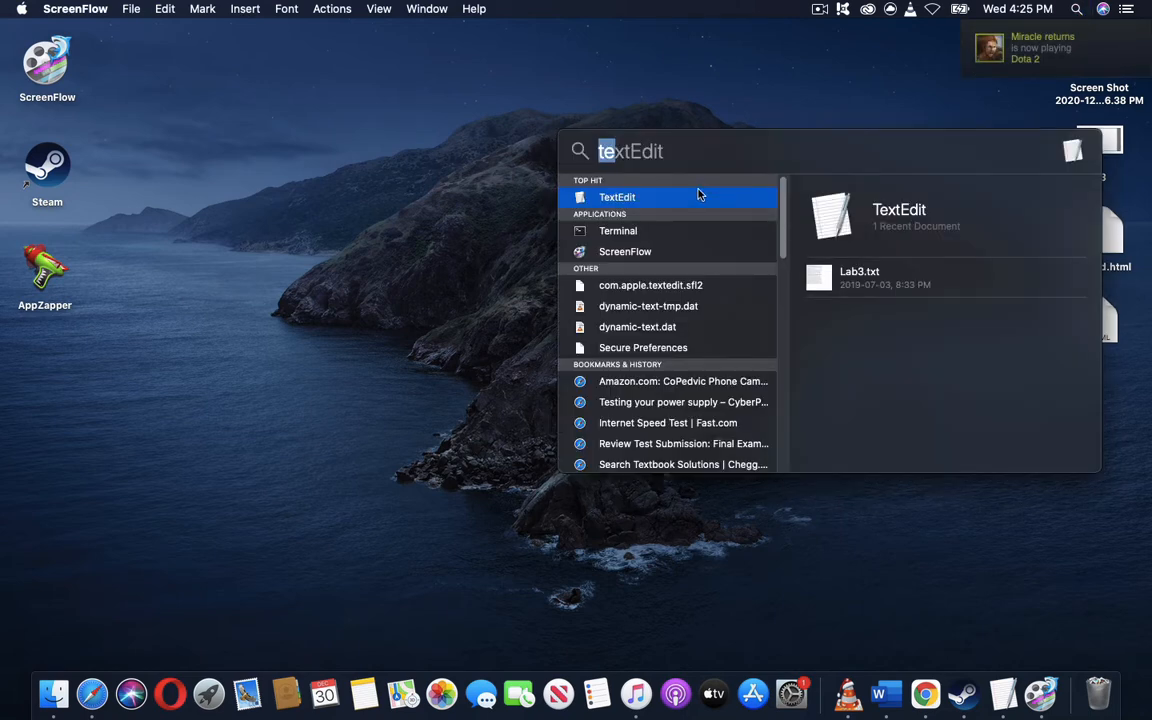
mouse_move(1076, 9)
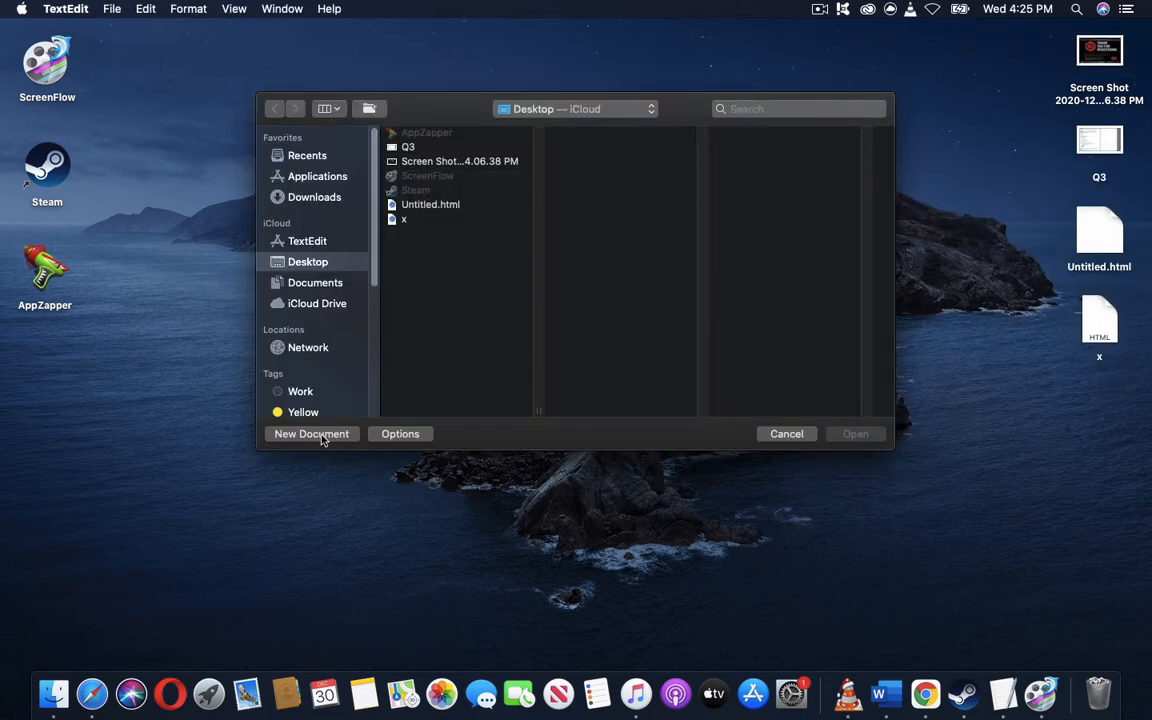
Step: Create a new document containing 'lfjalf' and browse the Edit and File menus
click(311, 434)
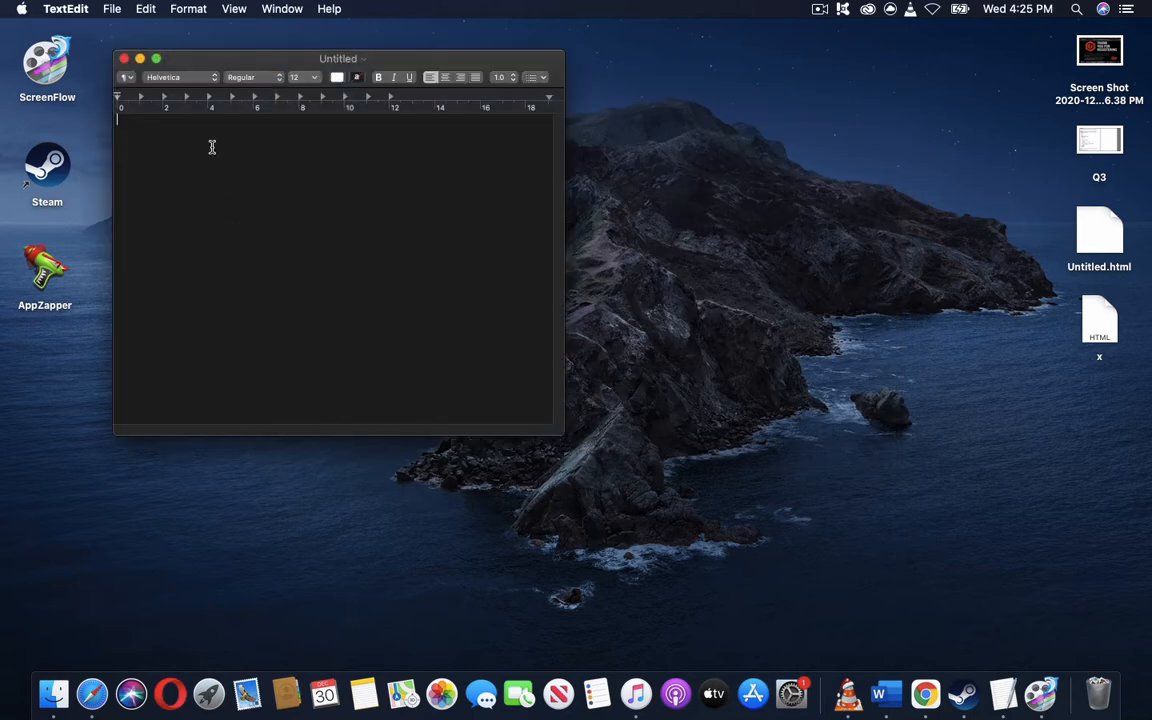
mouse_move(104, 9)
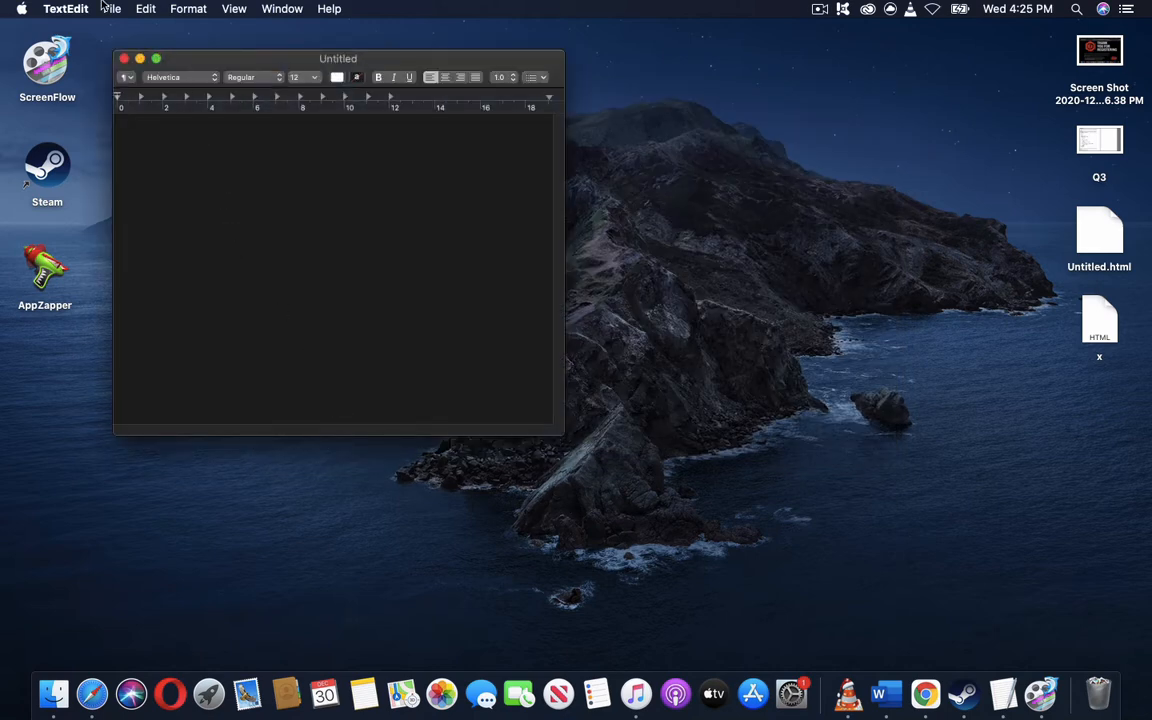
text(lfjalf)
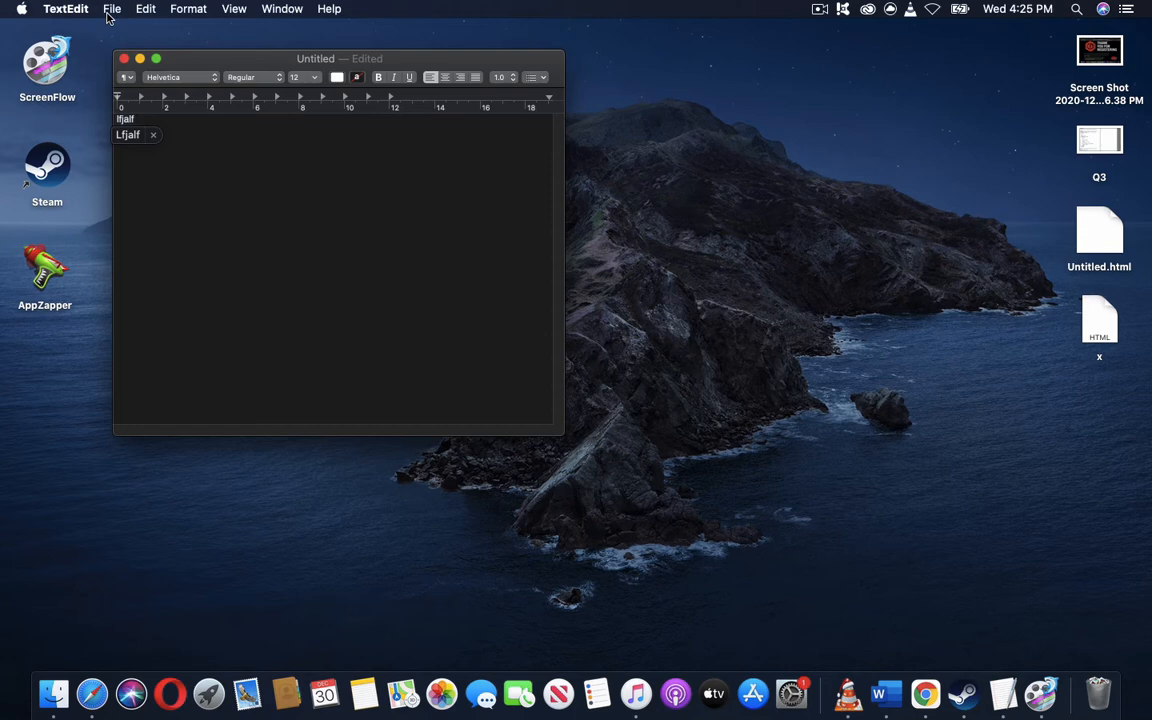
click(145, 9)
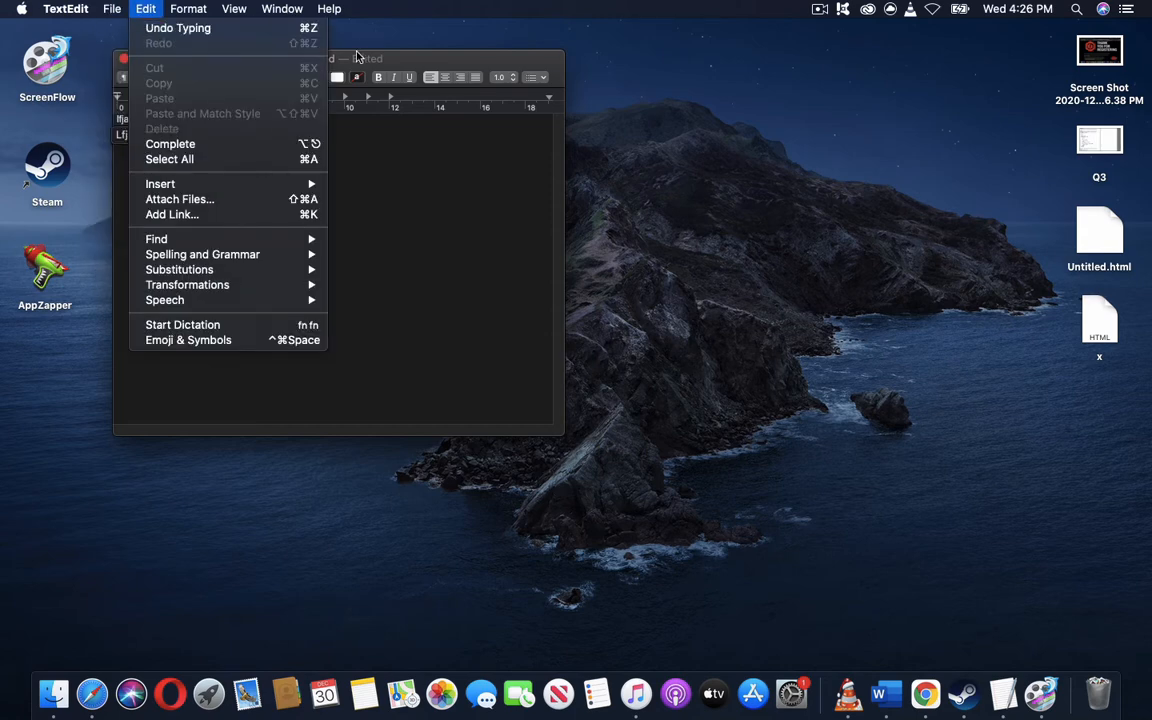
click(122, 9)
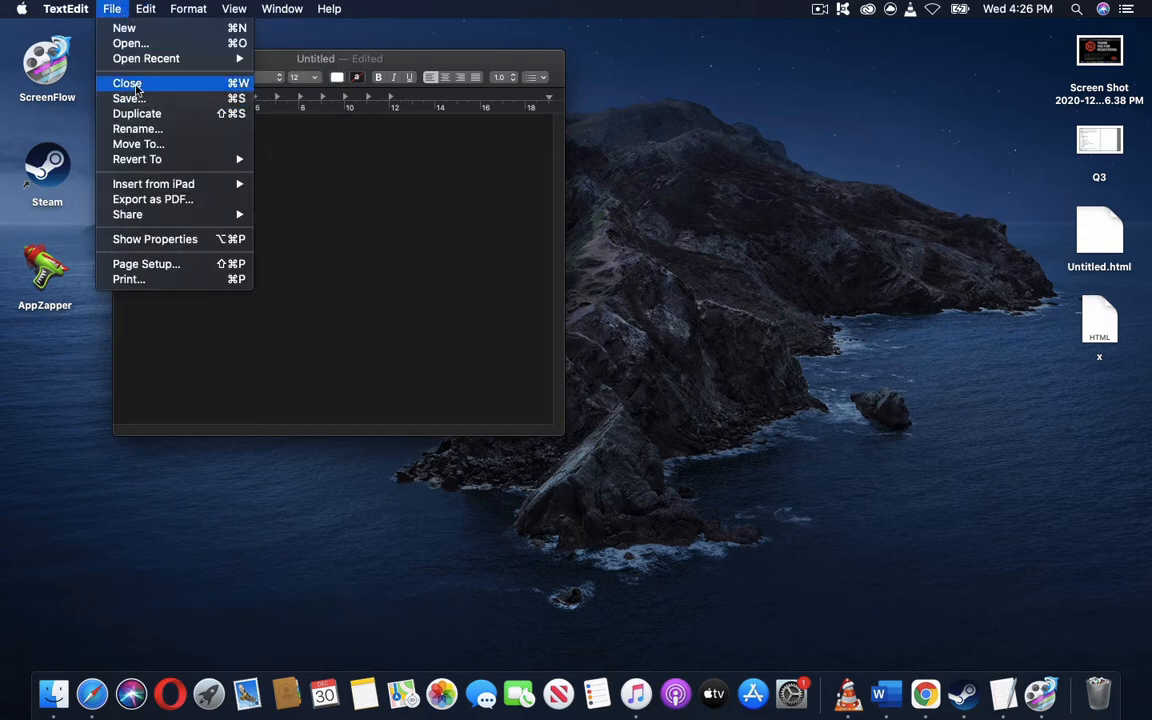
Step: Save the document to the Desktop as 'cjkaj' in Web Page (.html) format
click(128, 99)
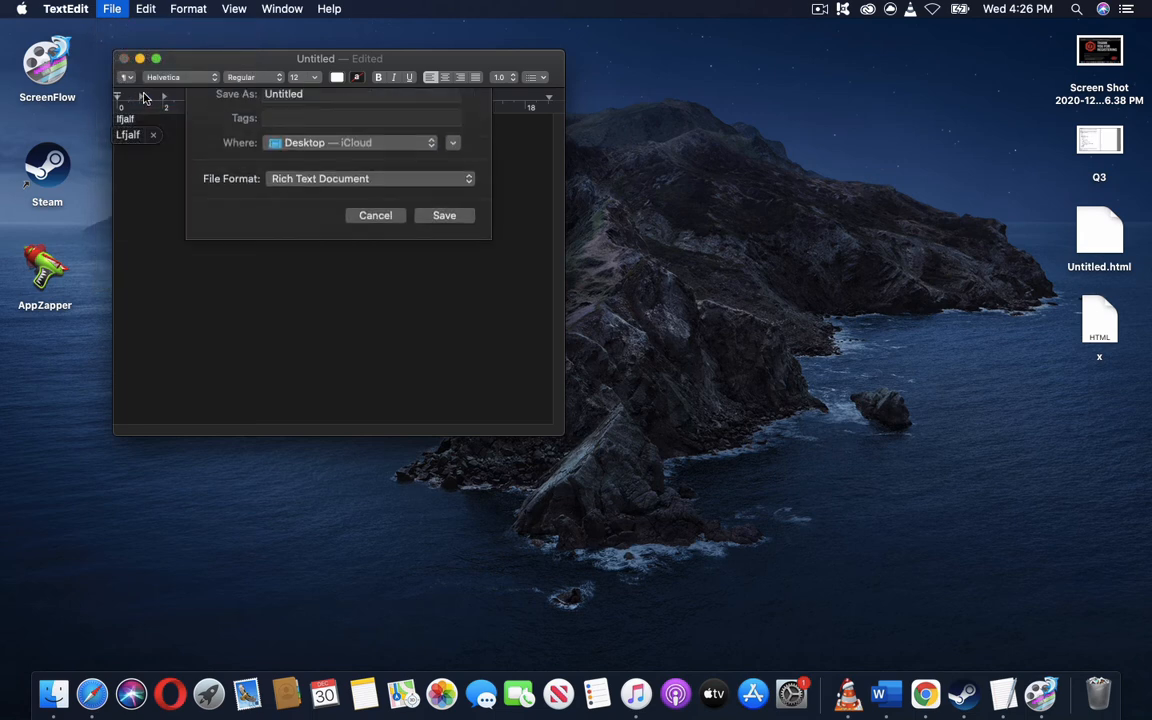
click(360, 94)
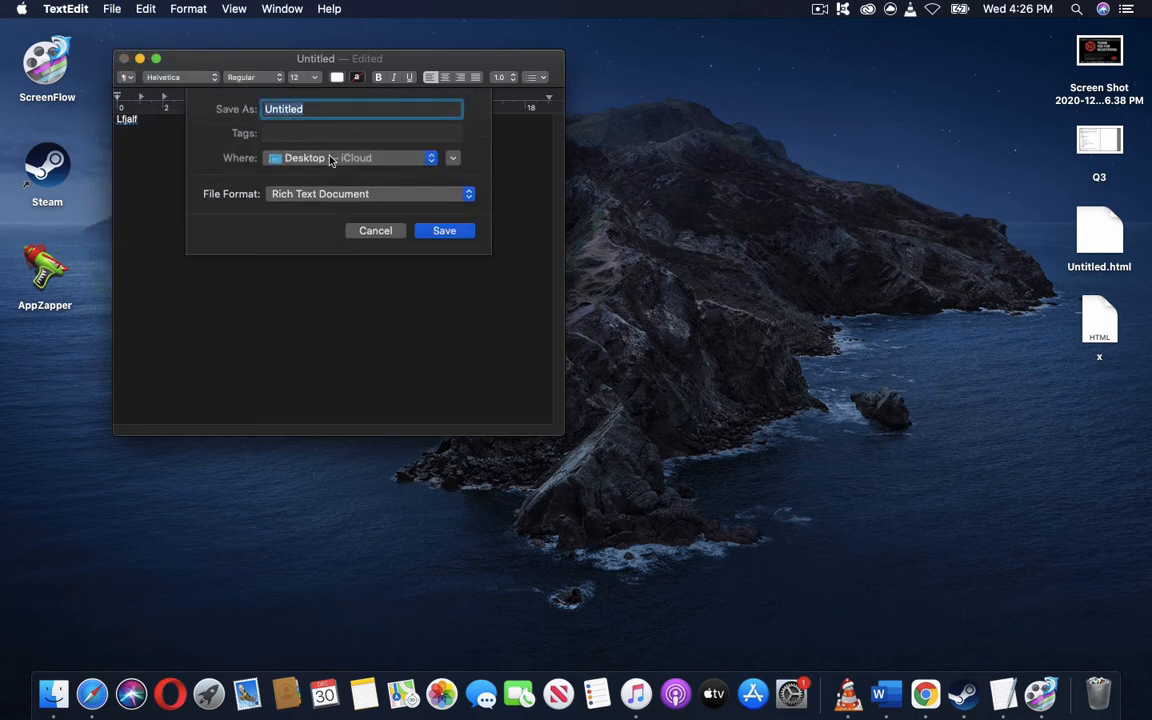
click(369, 193)
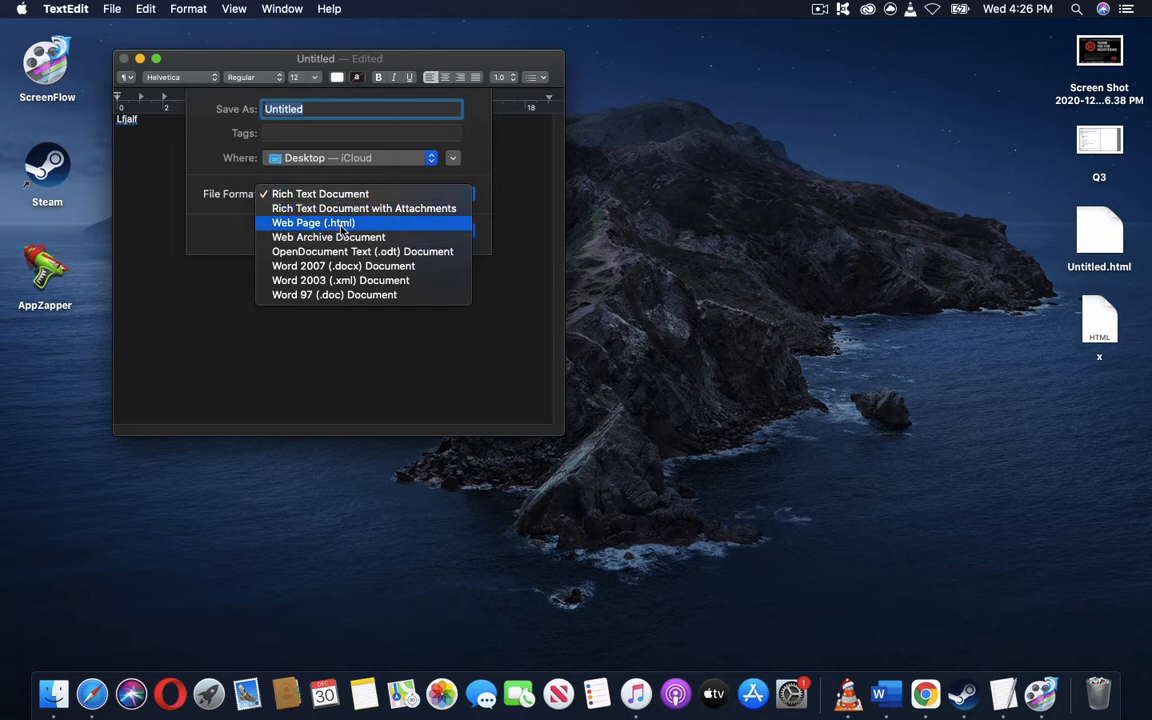
click(313, 222)
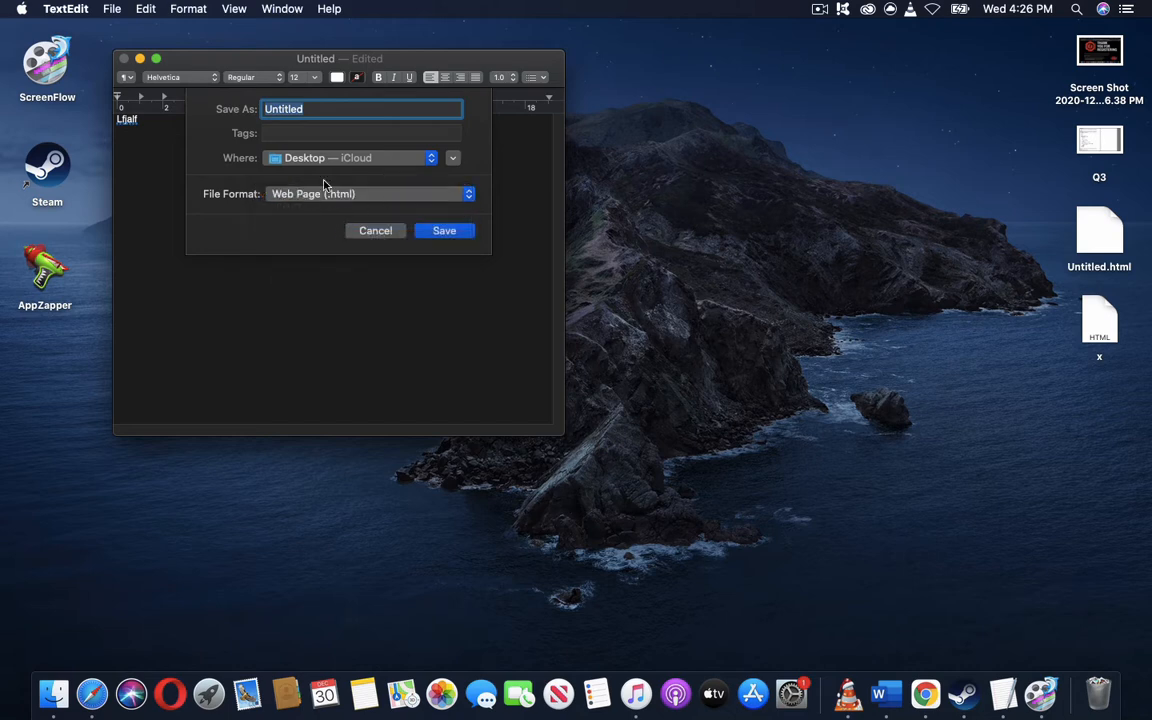
mouse_move(335, 127)
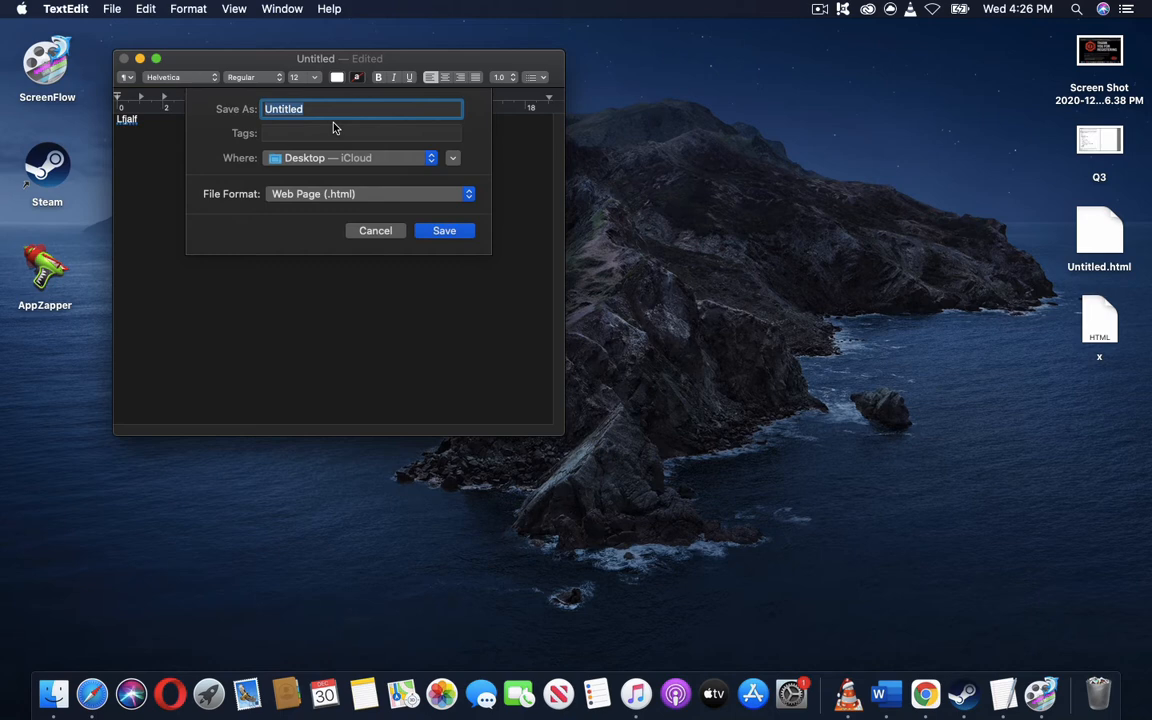
text(cjkaj)
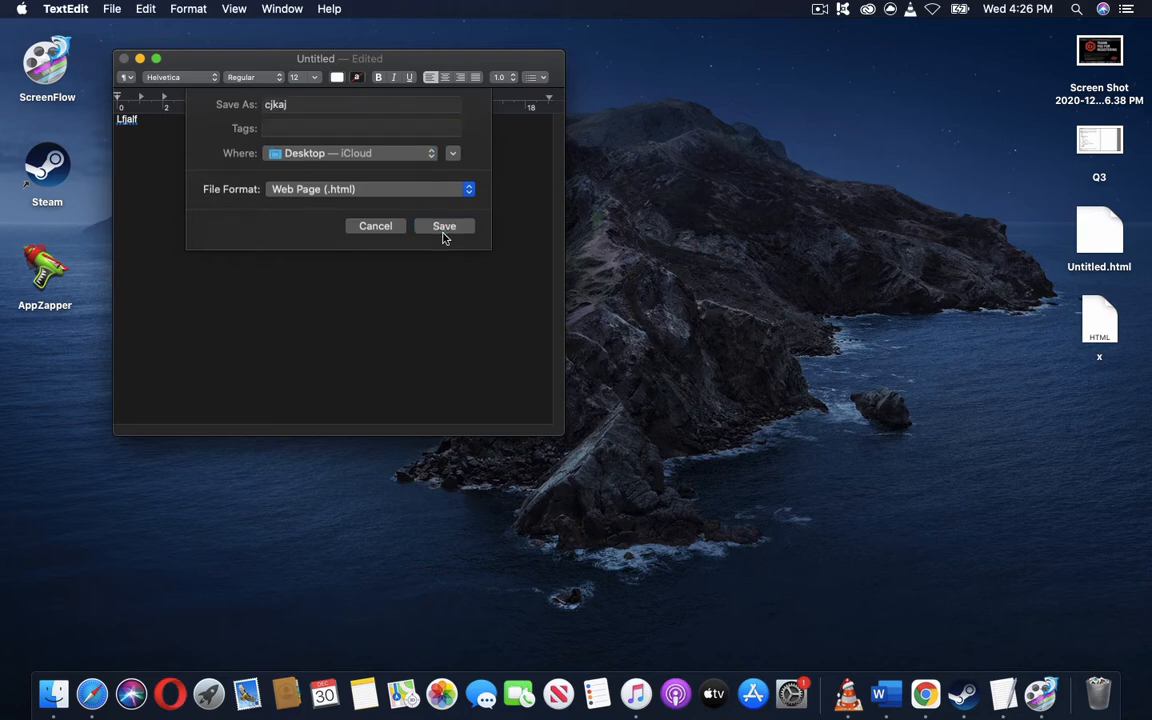
click(444, 225)
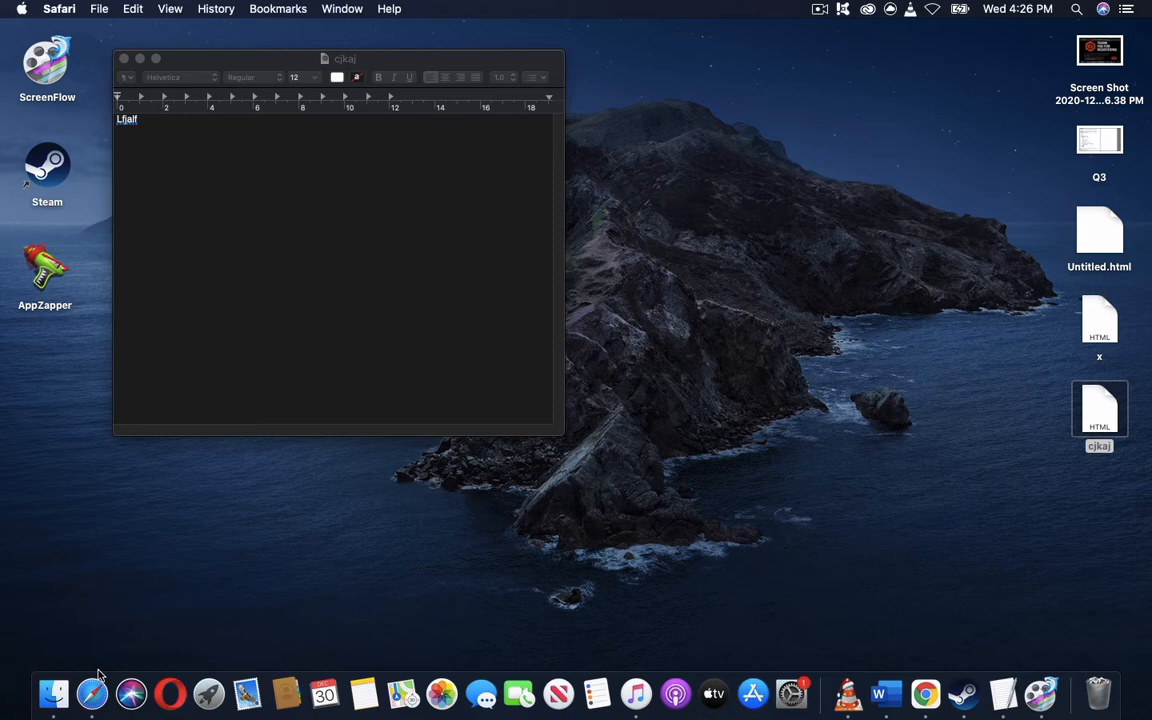
mouse_move(752, 690)
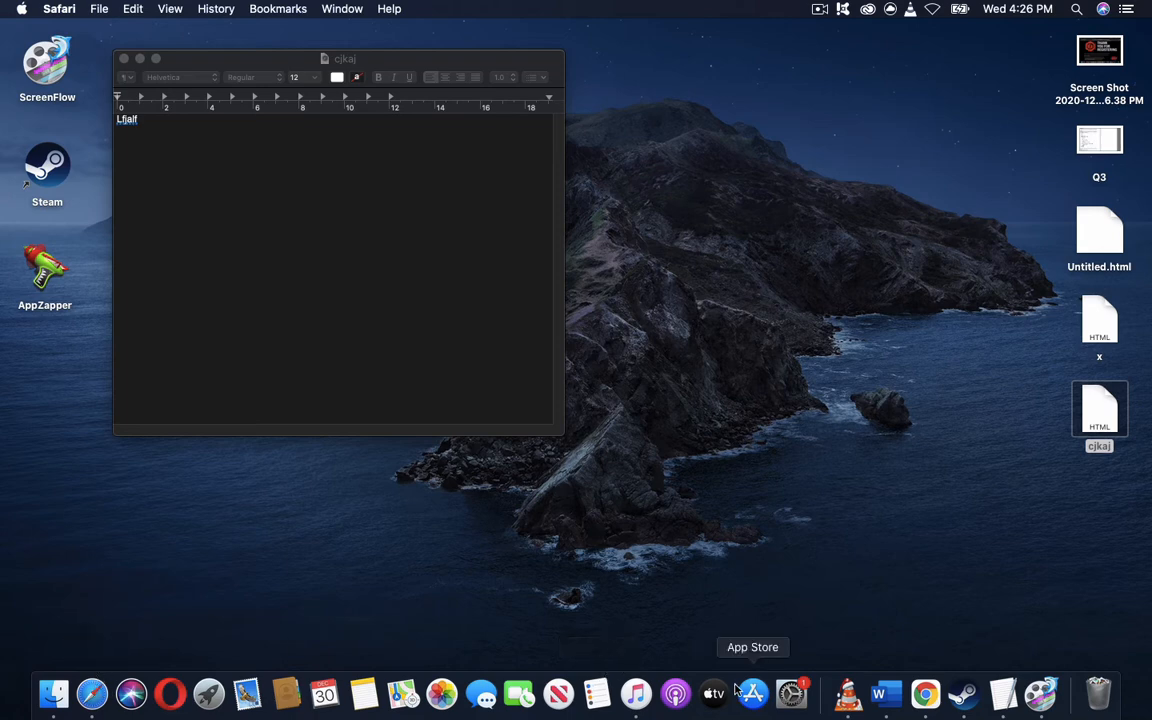
mouse_move(976, 678)
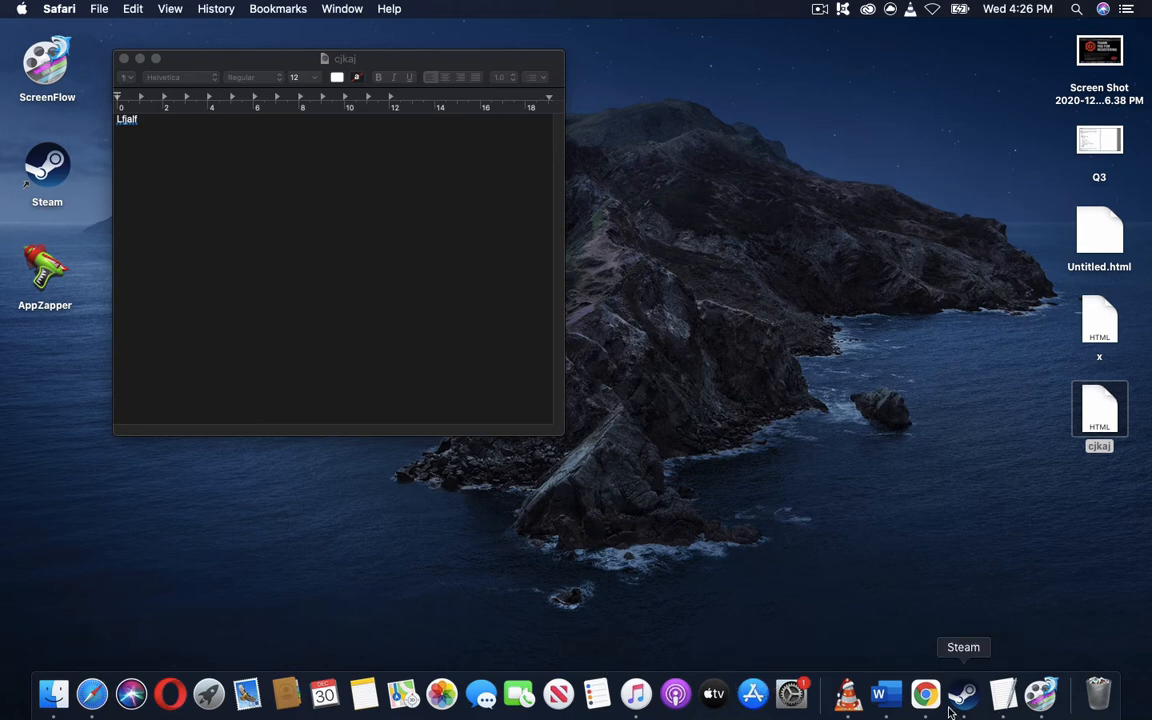
Step: Bring up Google Chrome on the Chrome download page
click(924, 693)
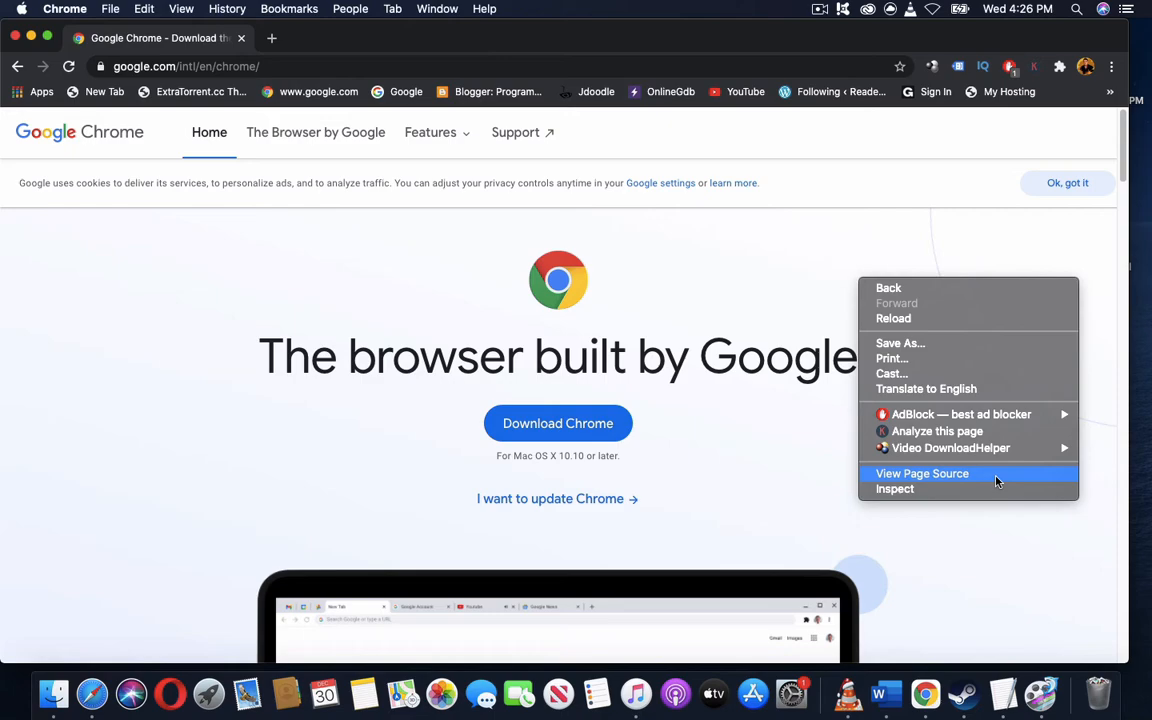
Step: View the download page's source in a new tab and scroll through the markup
click(922, 473)
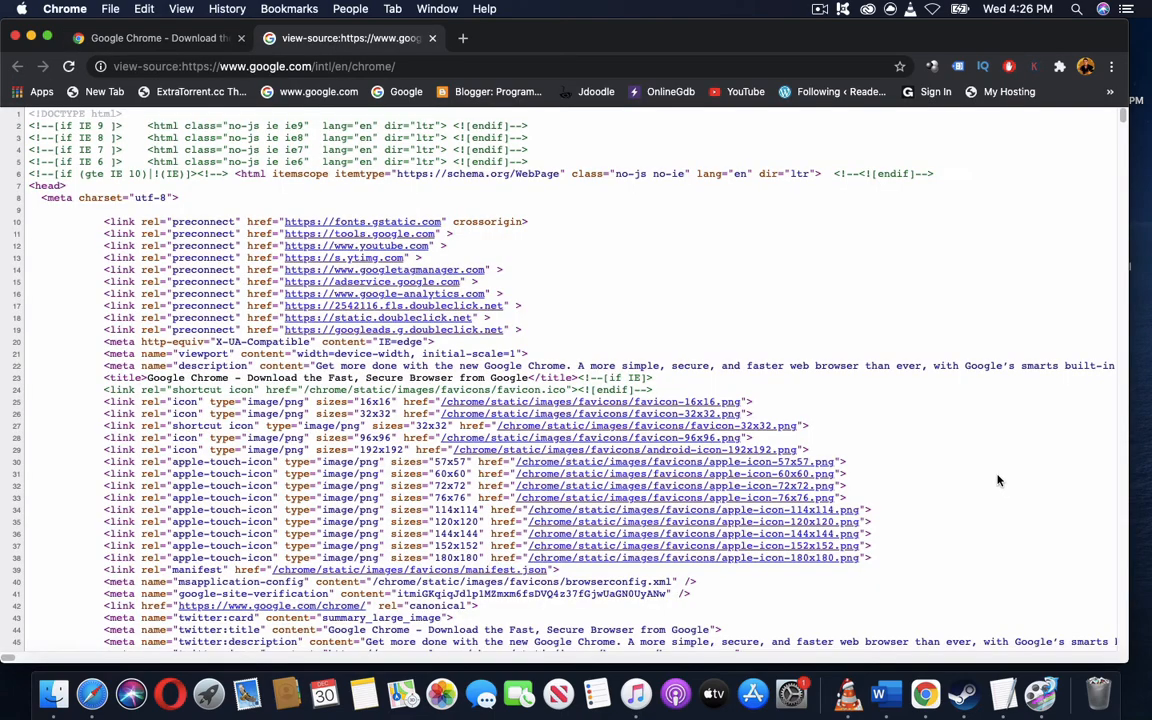
mouse_move(690, 540)
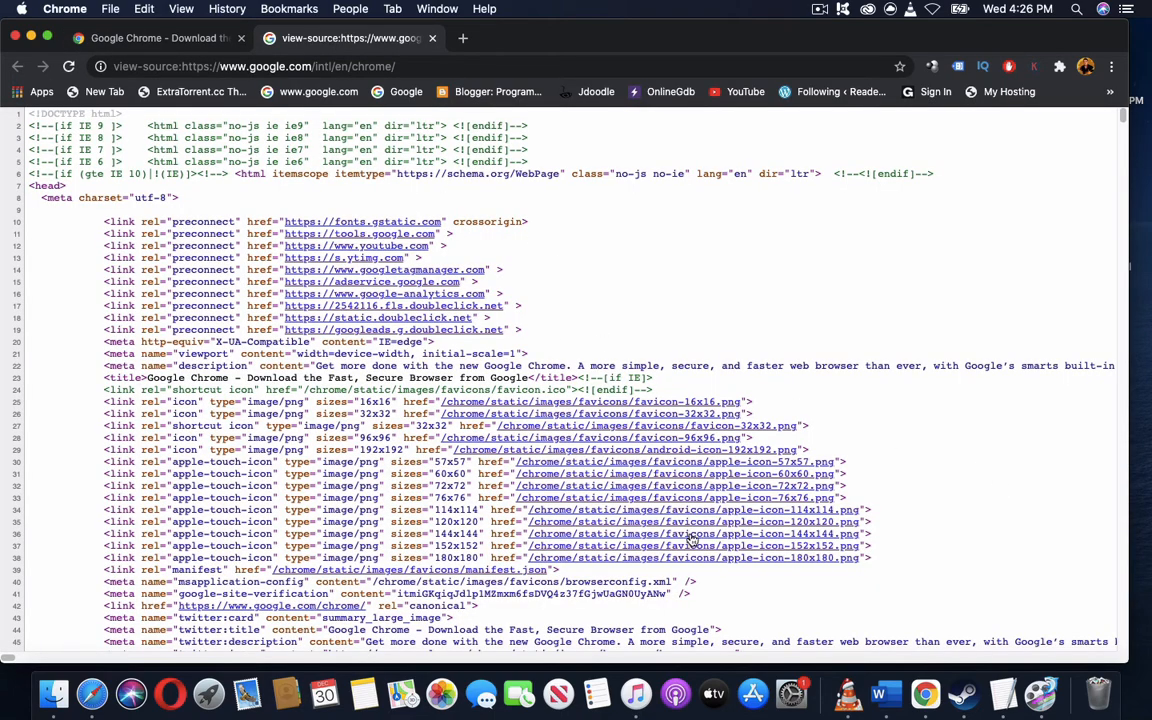
scroll(down, 3)
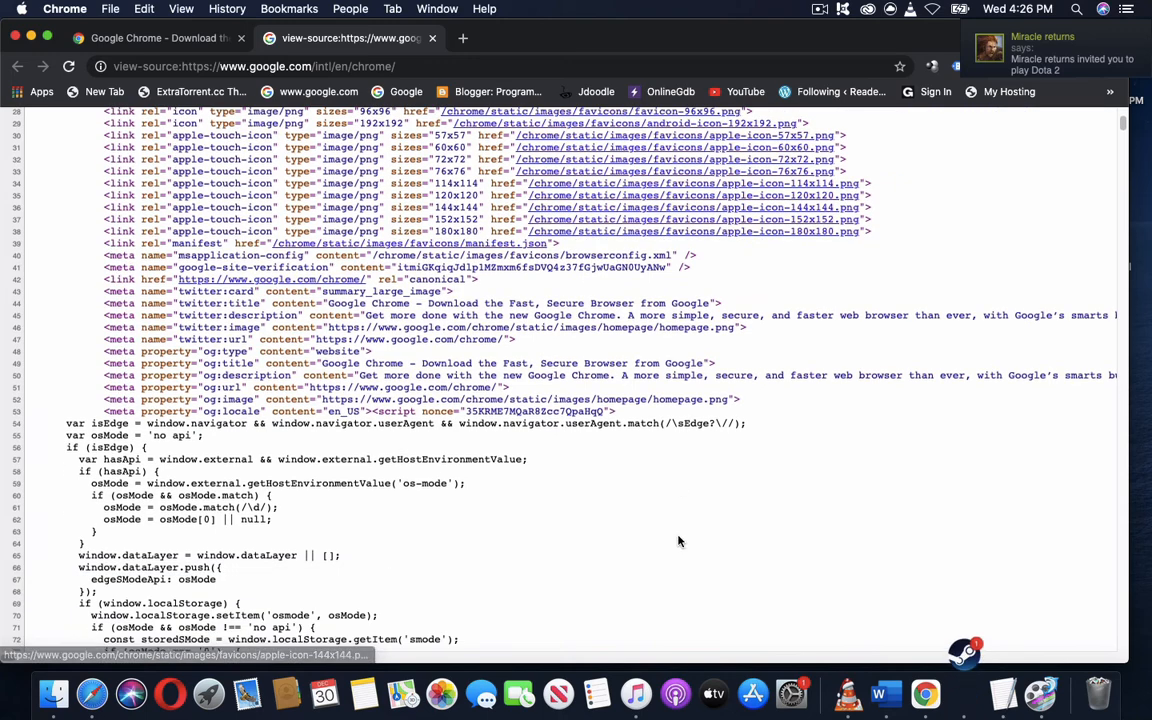
scroll(down, 3)
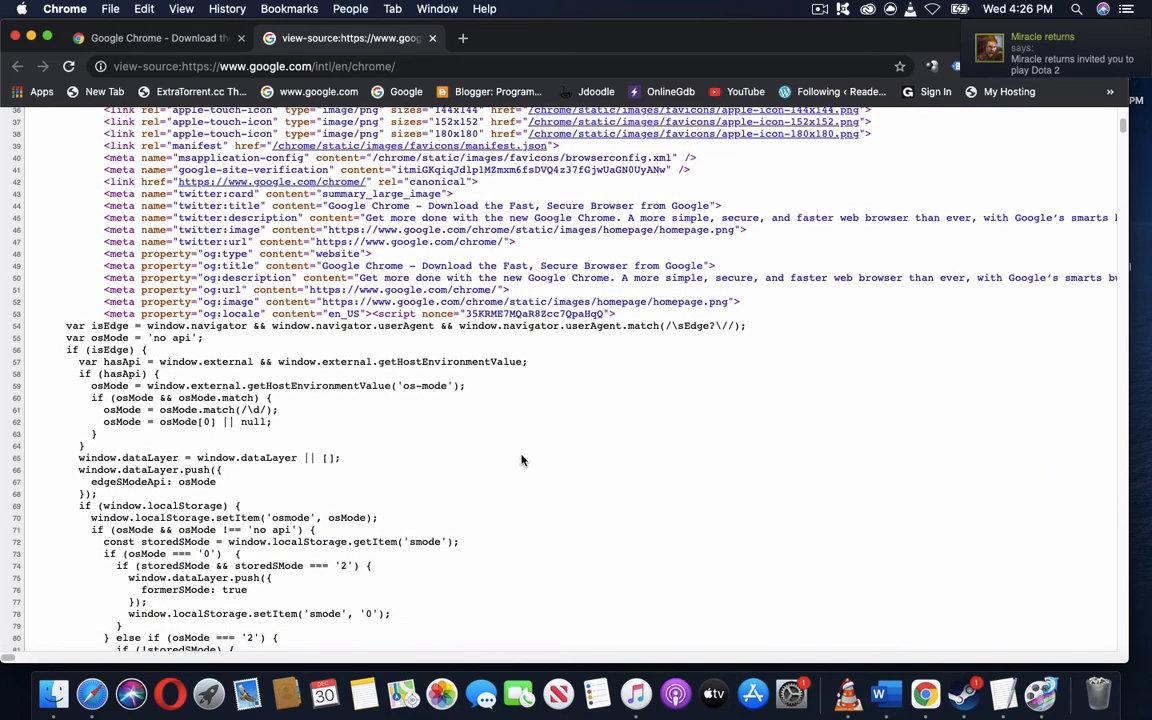
scroll(down, 3)
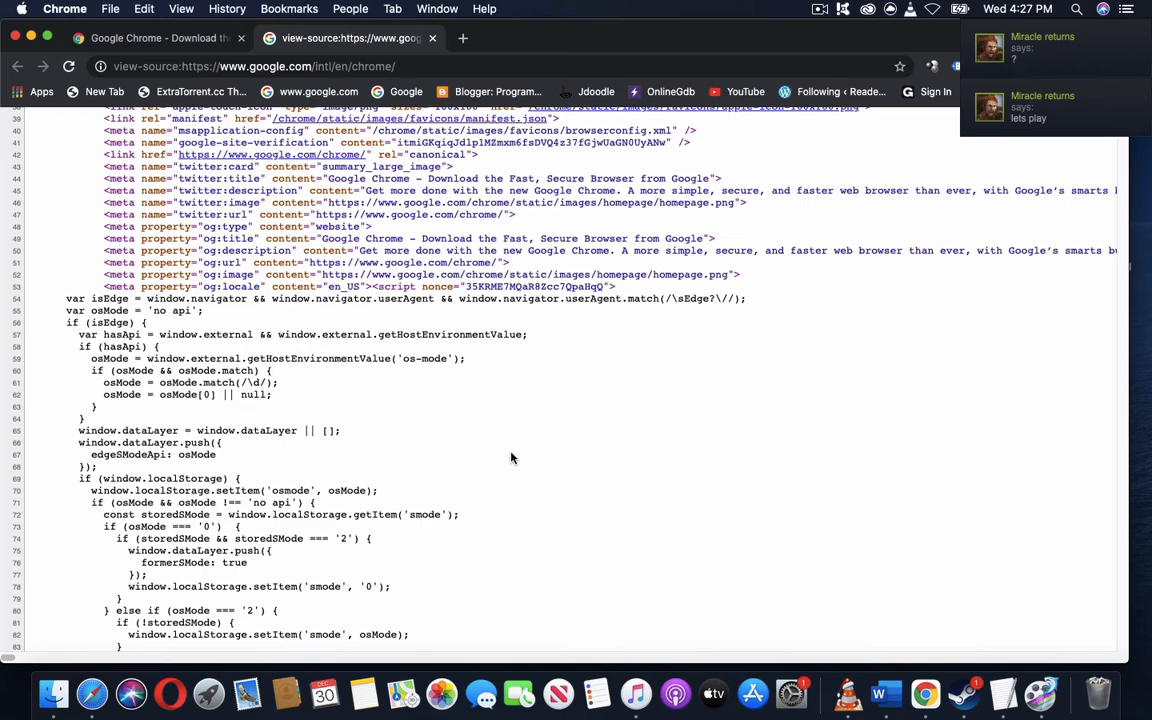
scroll(down, 3)
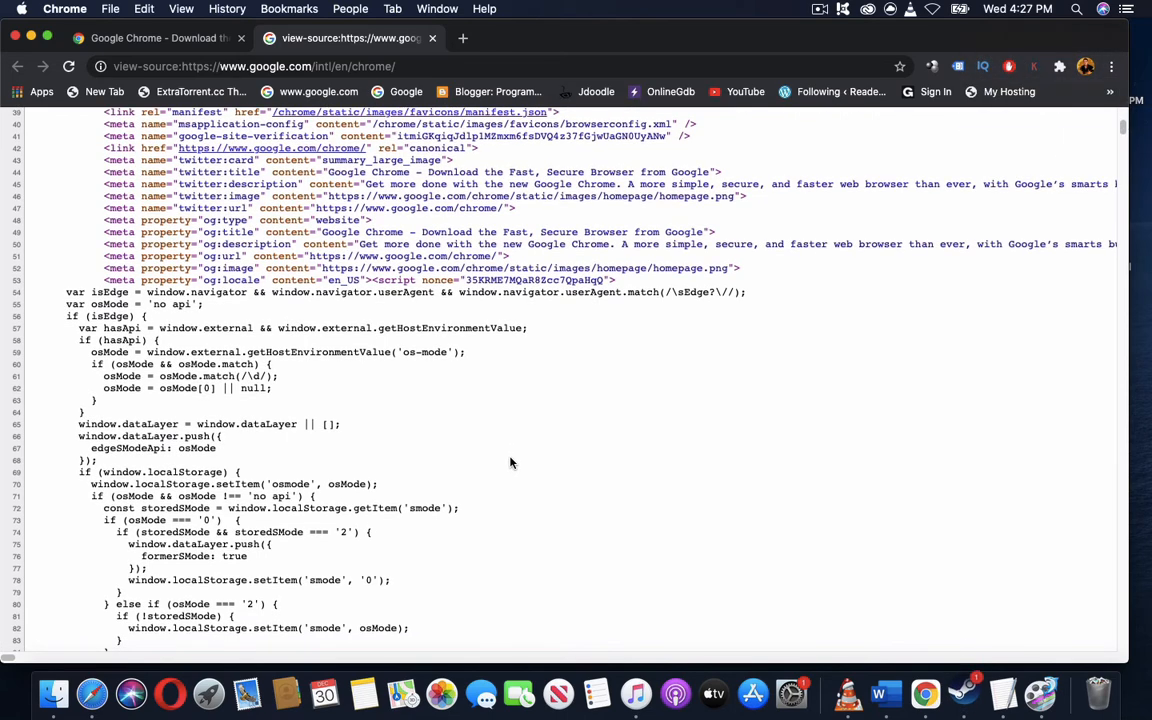
scroll(down, 3)
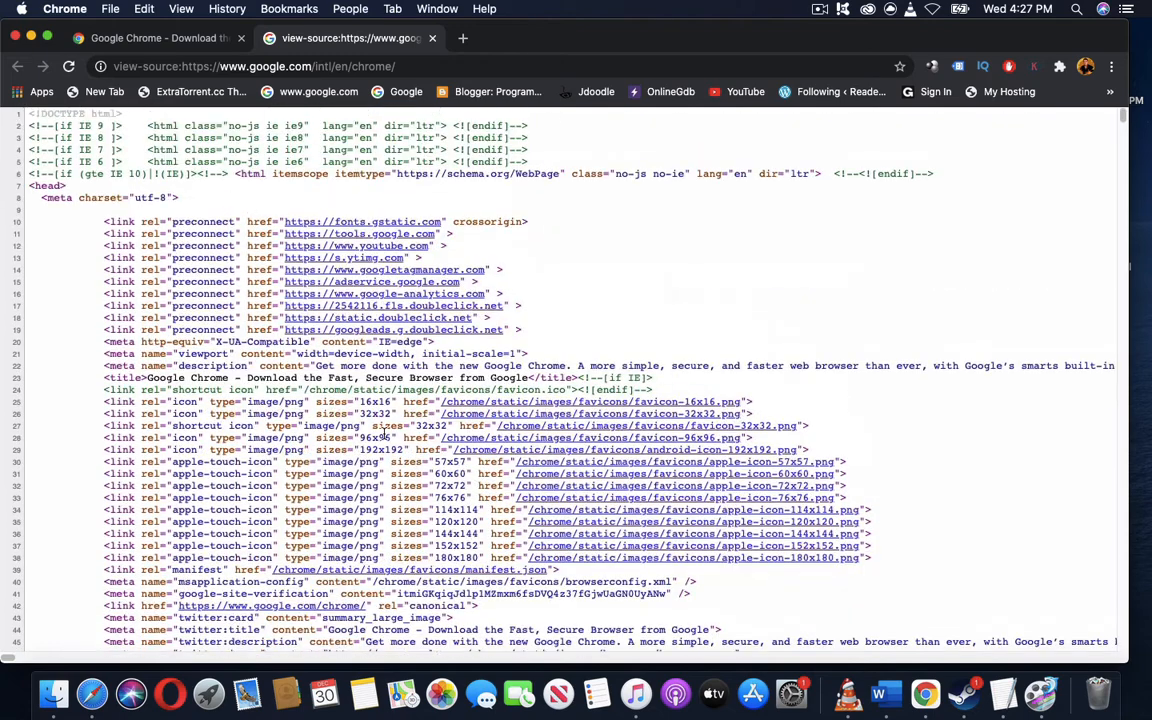
mouse_move(630, 449)
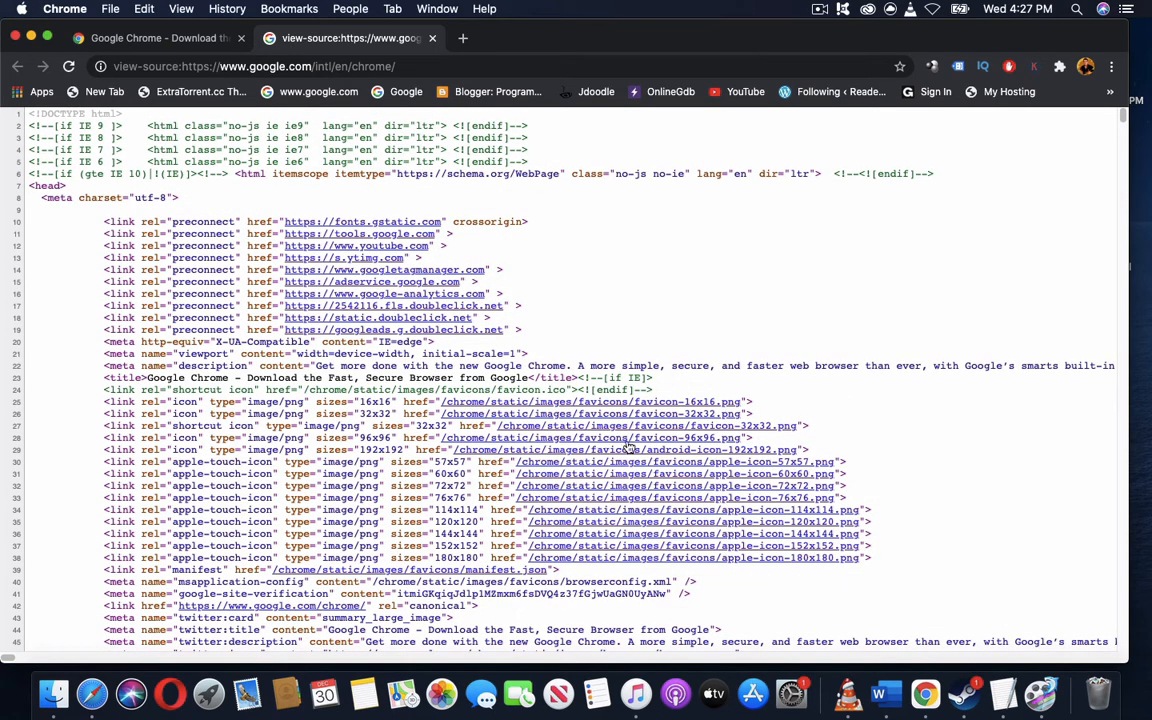
mouse_move(644, 533)
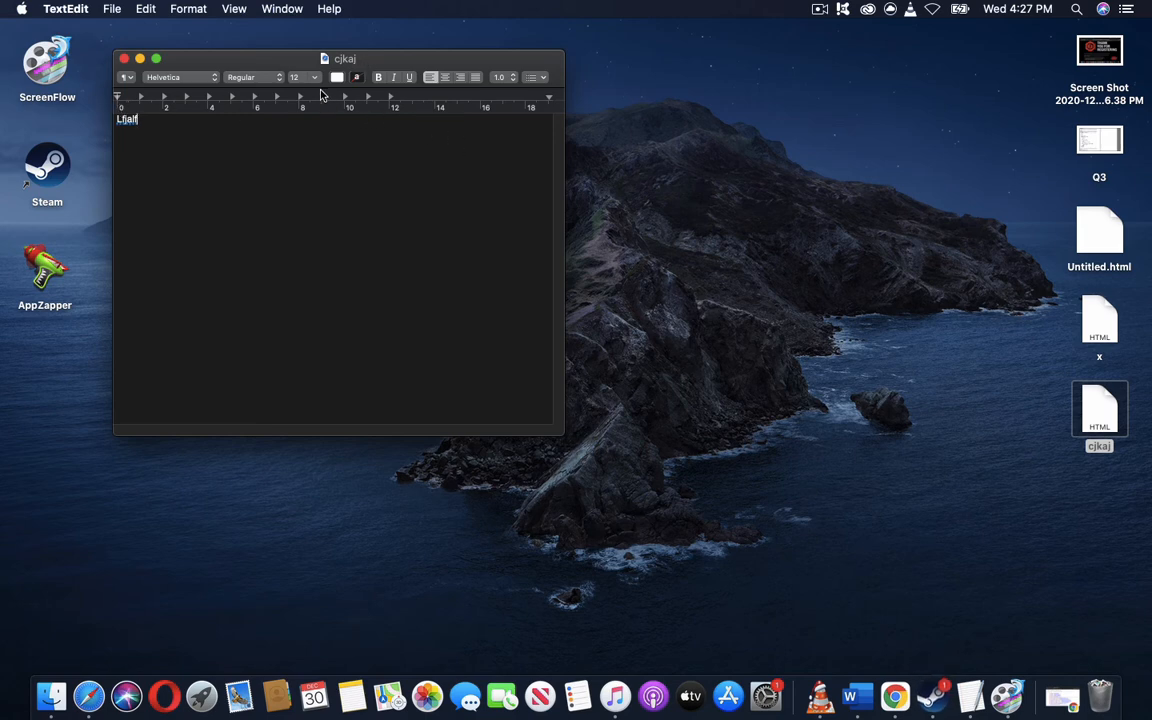
mouse_move(1078, 14)
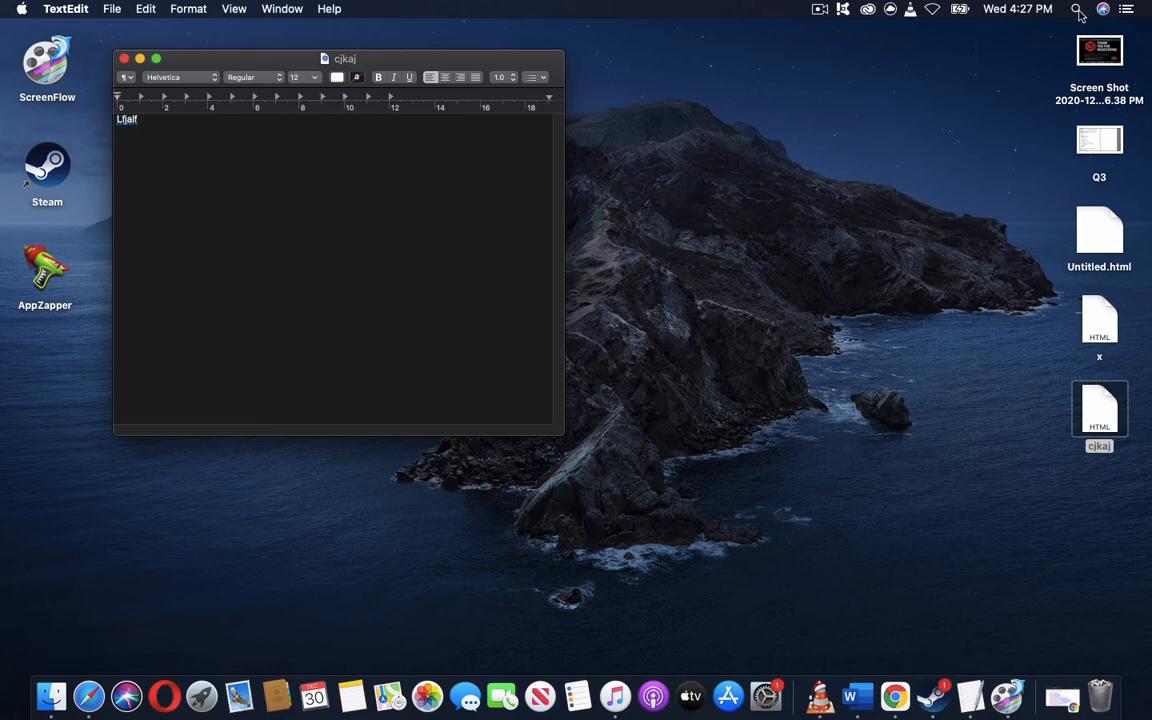
Step: Bring the saved cjkaj TextEdit document back to the front
click(1077, 11)
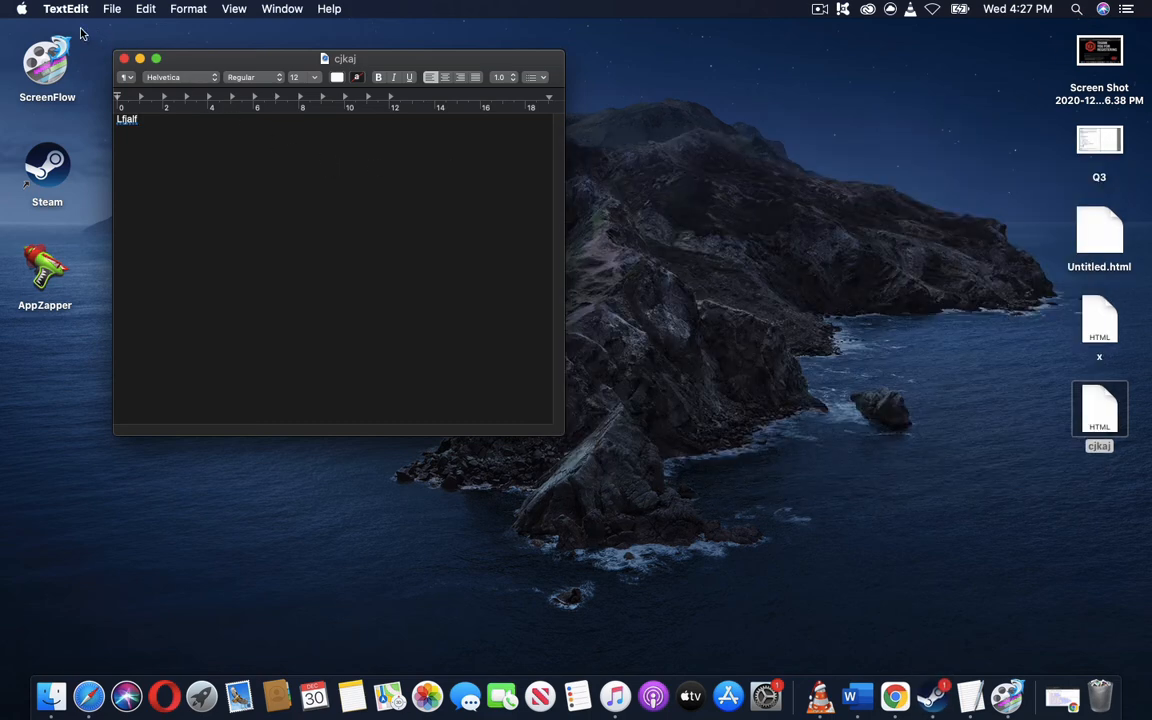
click(128, 11)
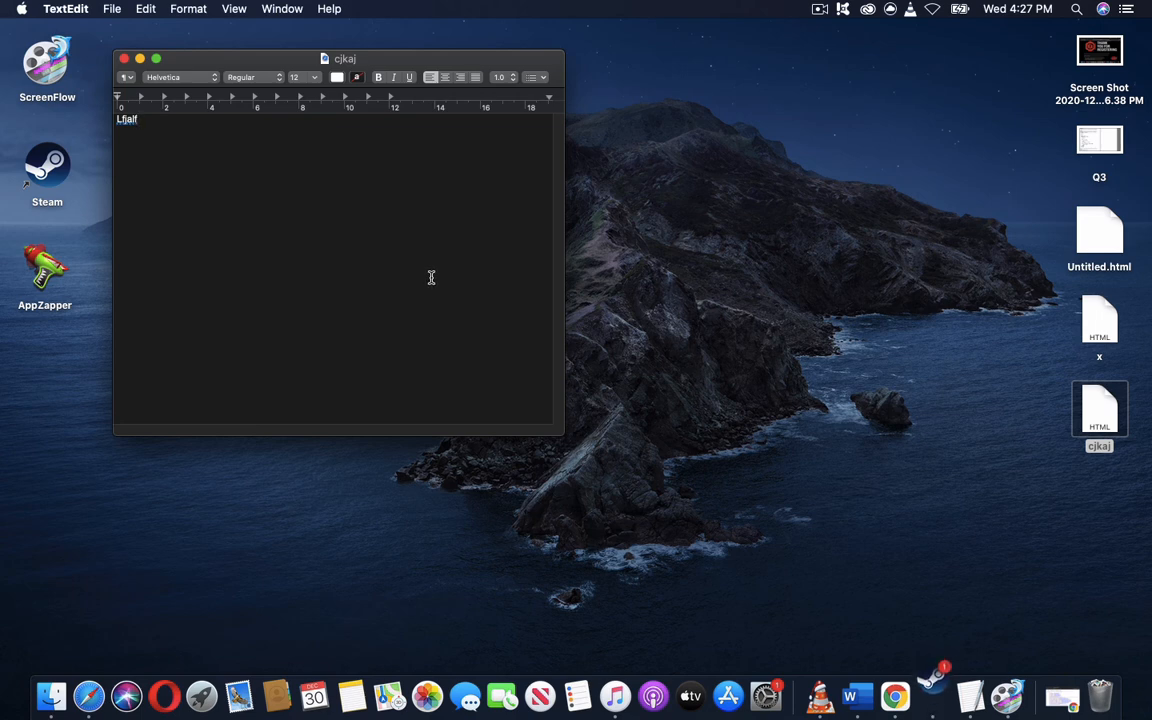
mouse_move(507, 260)
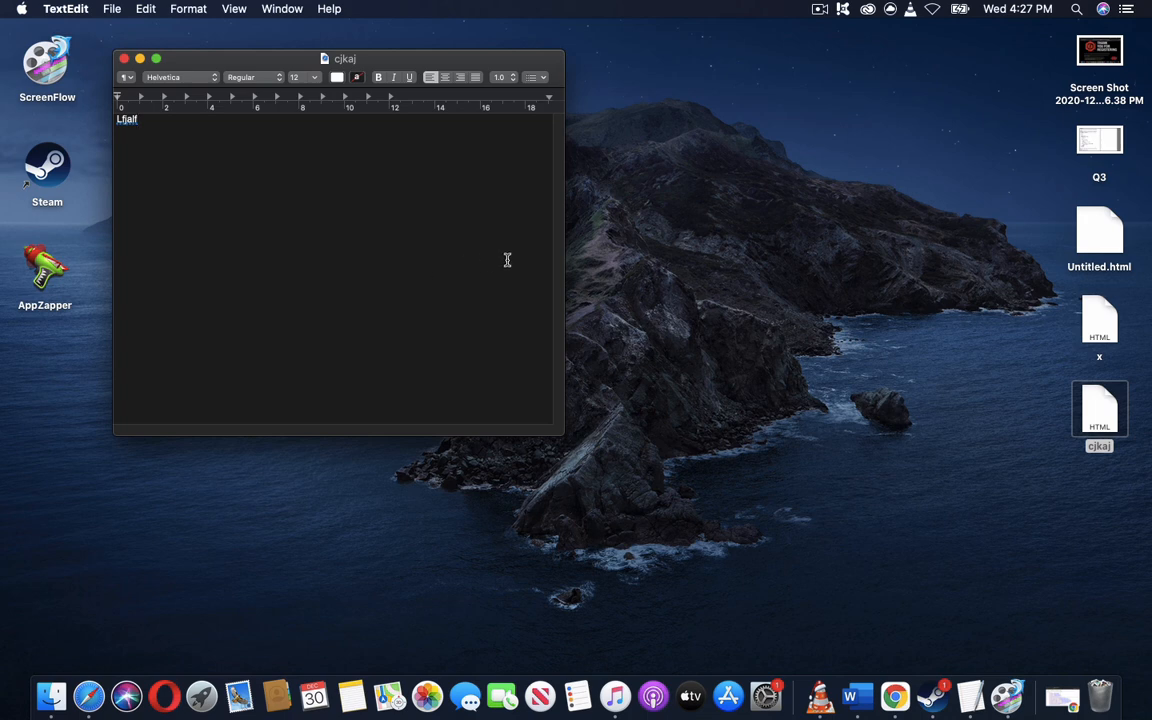
click(819, 13)
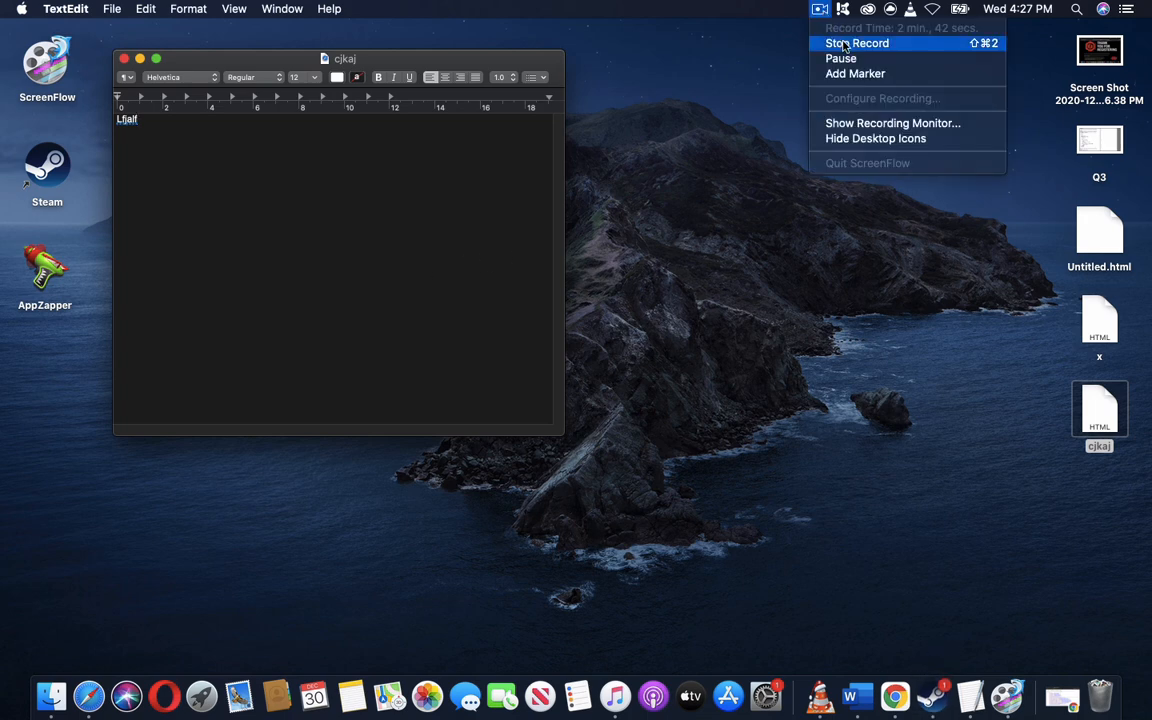